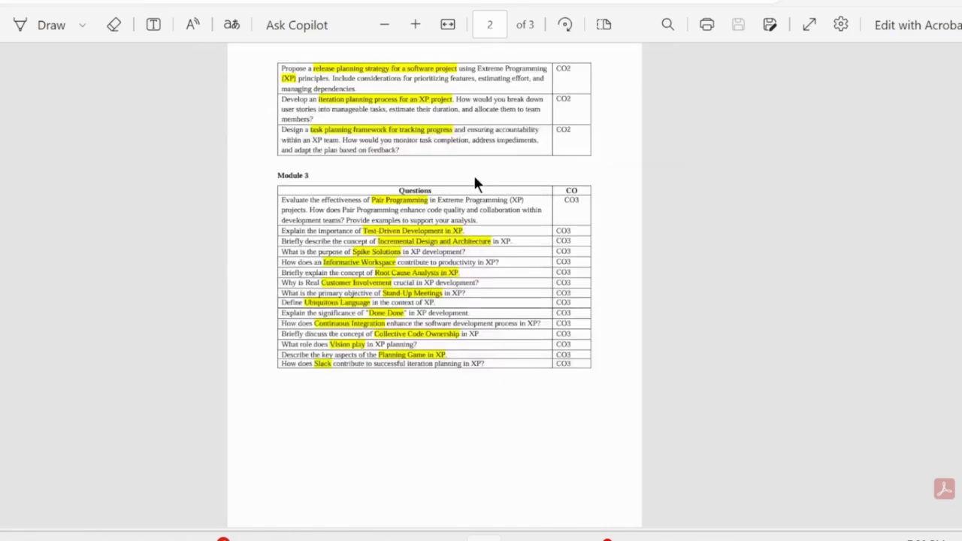
Scroll the handwritten Agile notes to bring the Module 1 and early Module 2 topics into view
scroll(up, 3)
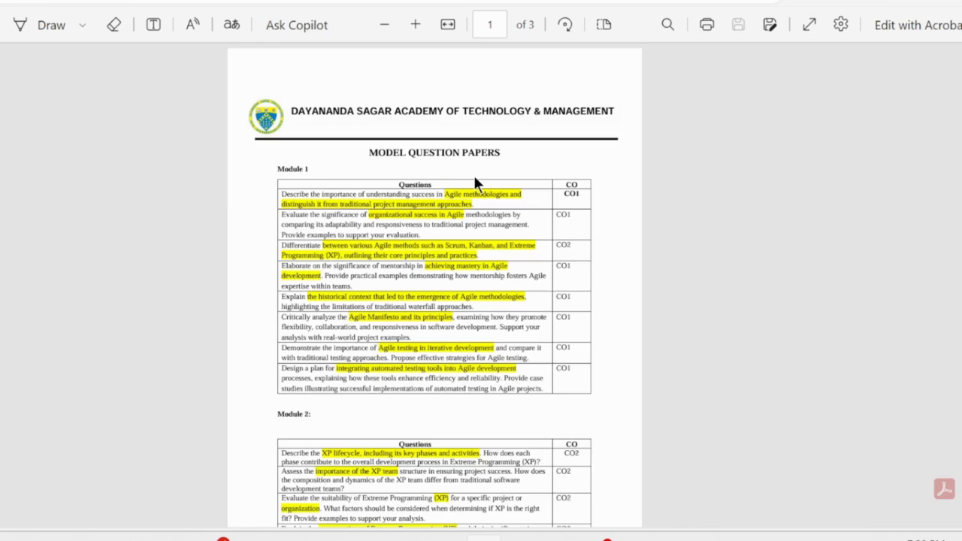
scroll(down, 3)
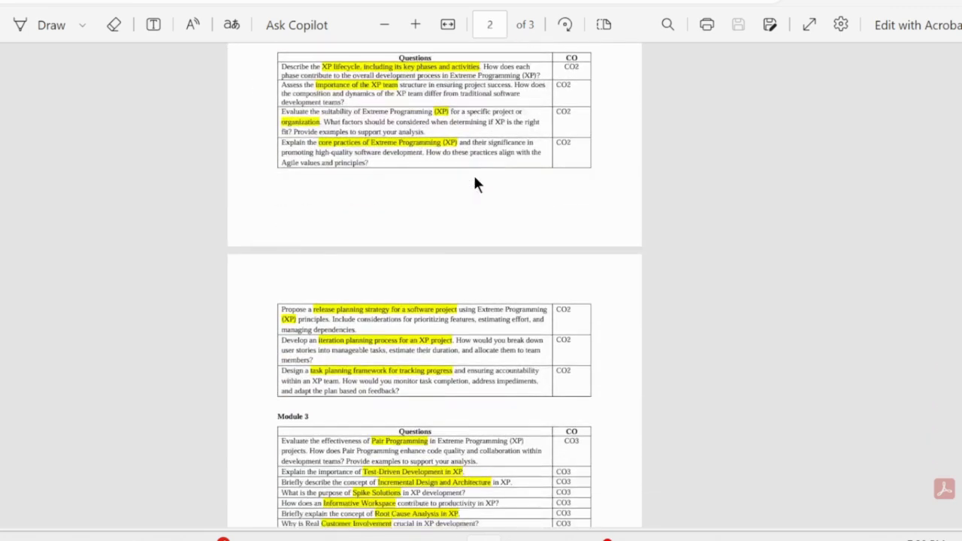
scroll(down, 3)
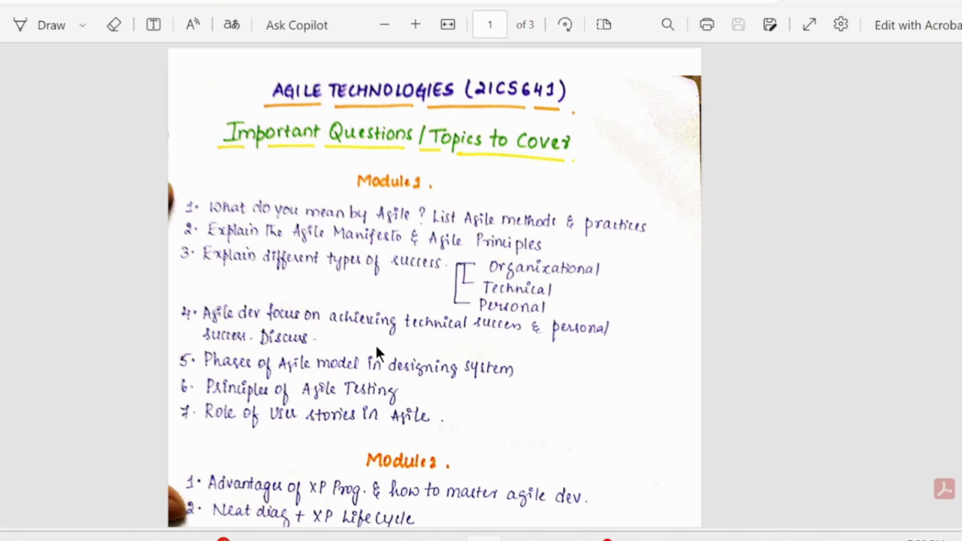
scroll(down, 3)
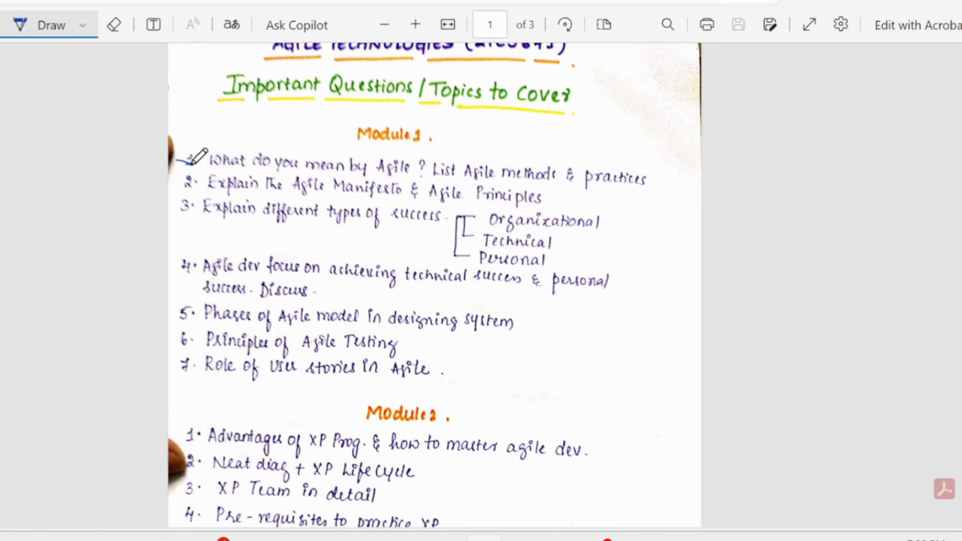
Ink a blue tick beside the first Module 1 question and scroll toward question 2
drag(180, 162, 210, 150)
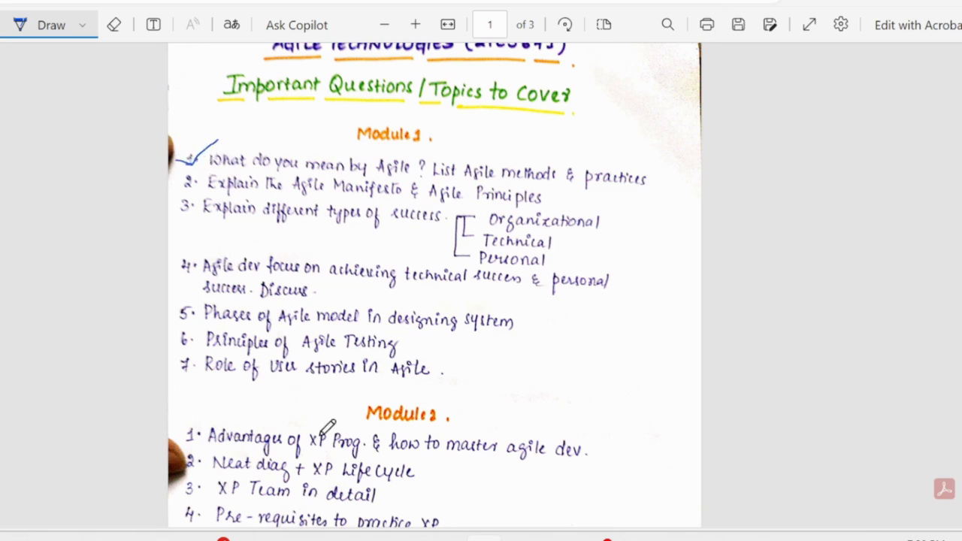
scroll(down, 3)
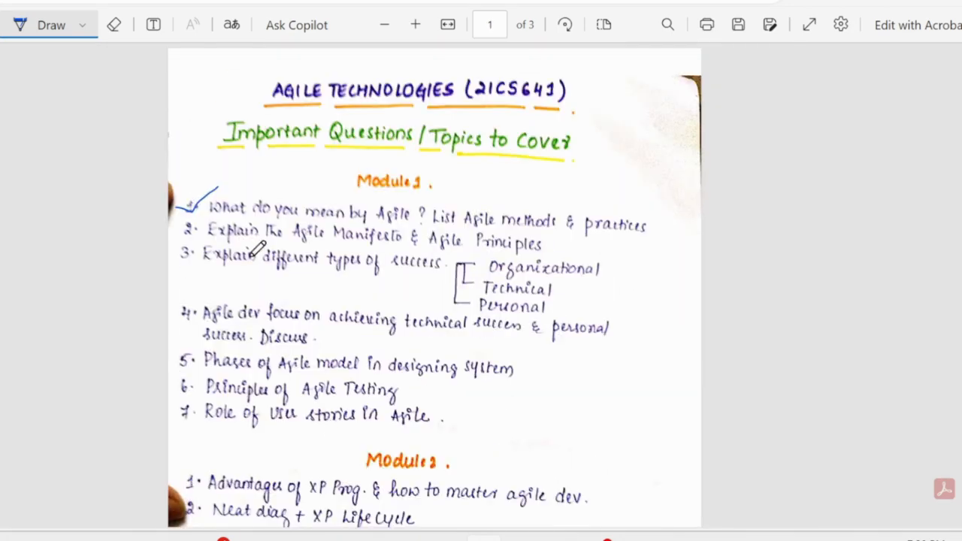
mouse_move(218, 223)
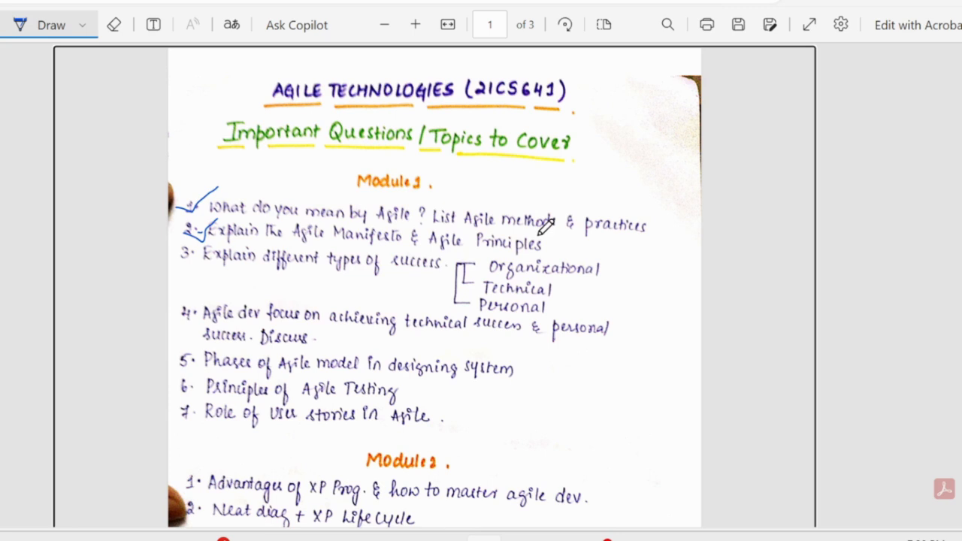
Scroll up and down the Module 1 list while ticking questions 3 through 7
scroll(down, 3)
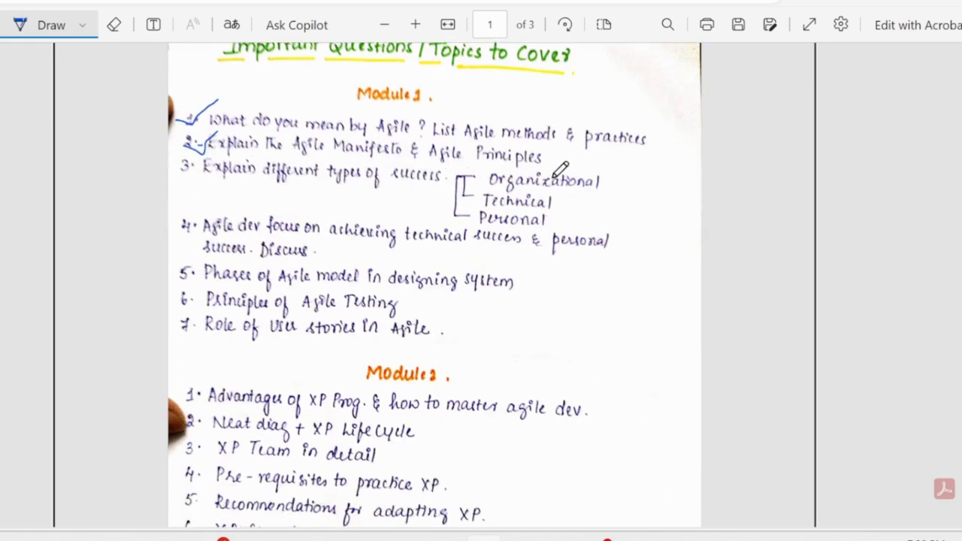
mouse_move(533, 199)
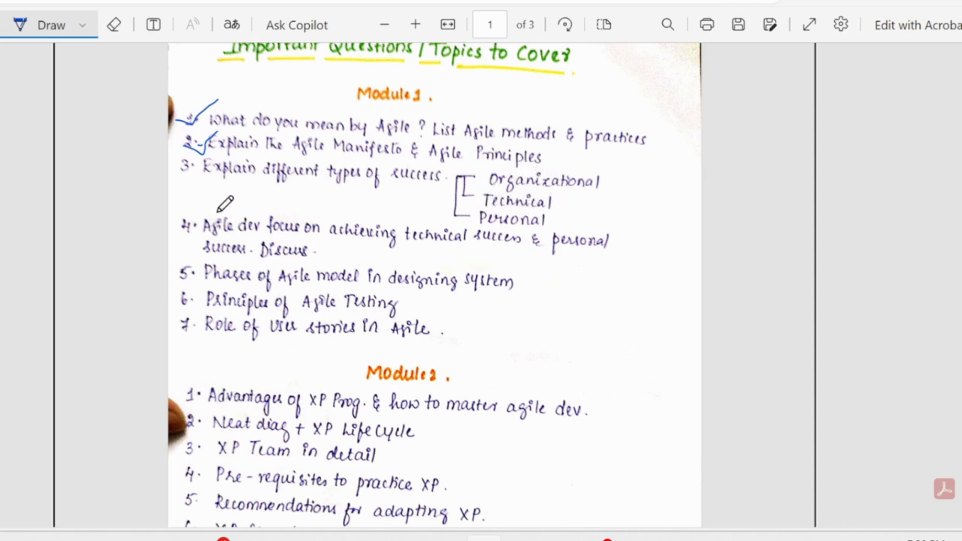
mouse_move(214, 229)
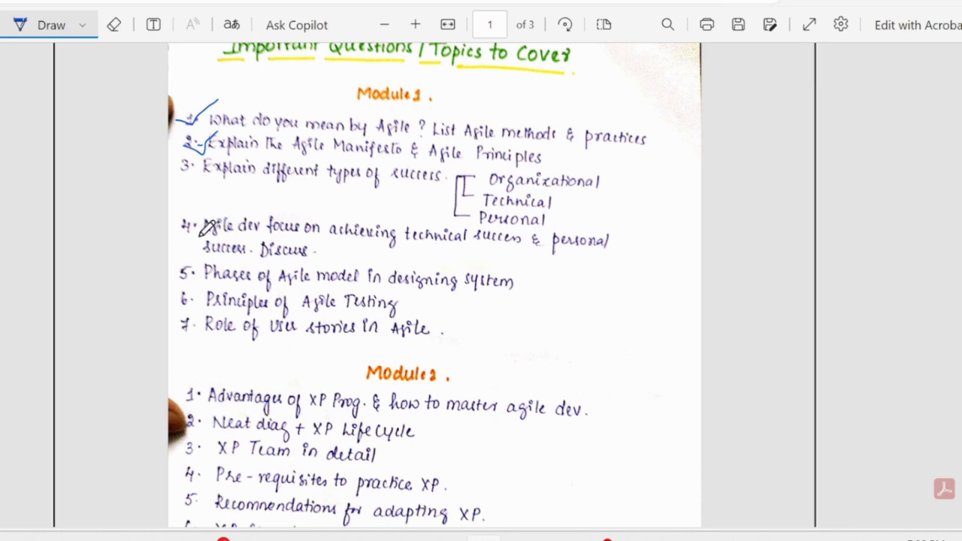
mouse_move(451, 233)
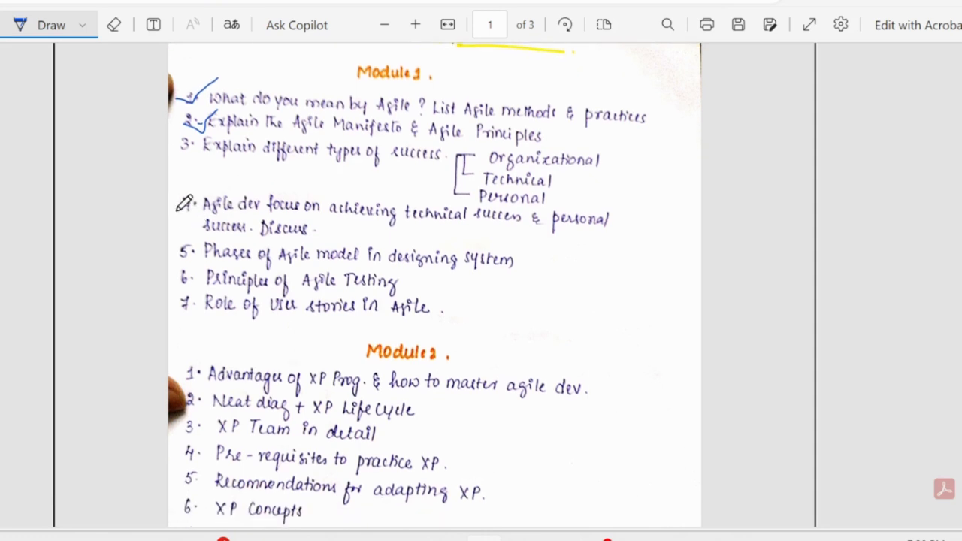
scroll(up, 3)
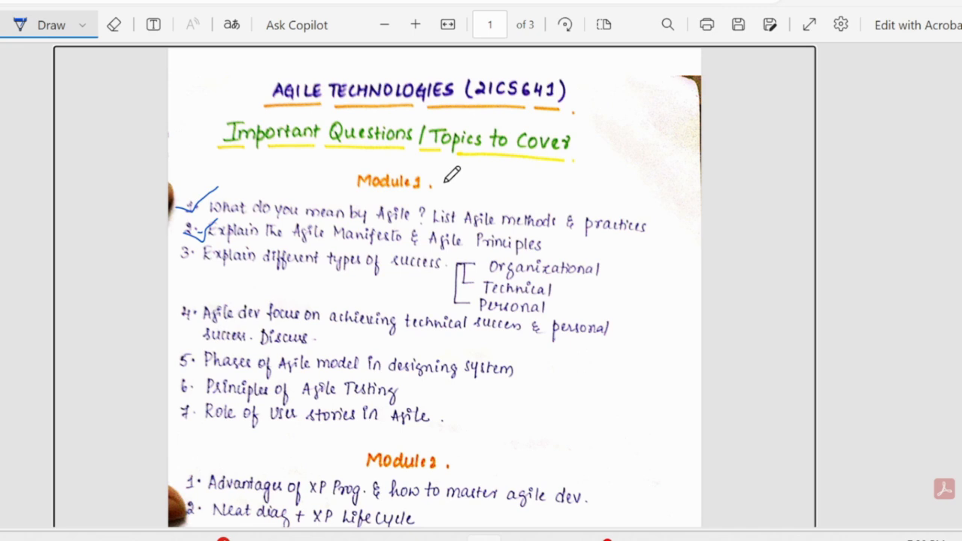
scroll(down, 3)
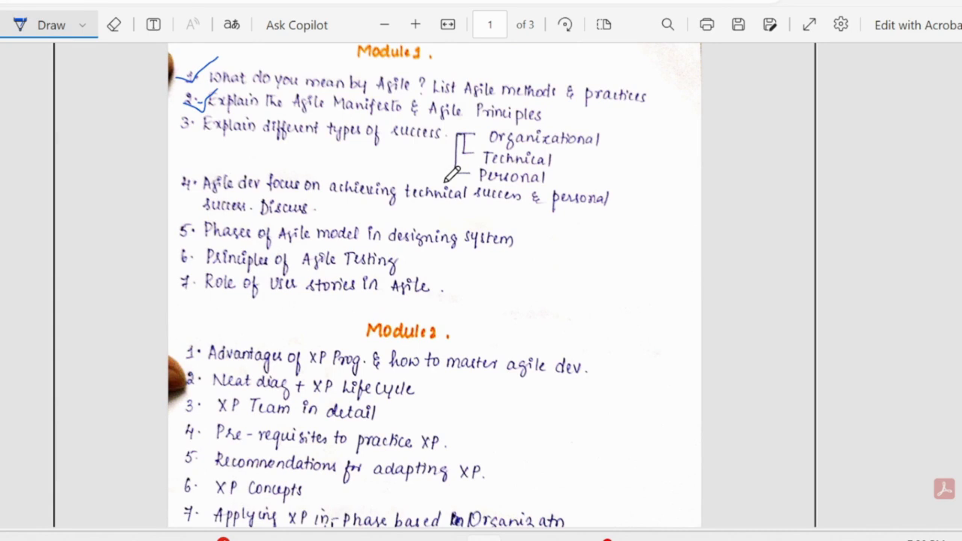
scroll(up, 3)
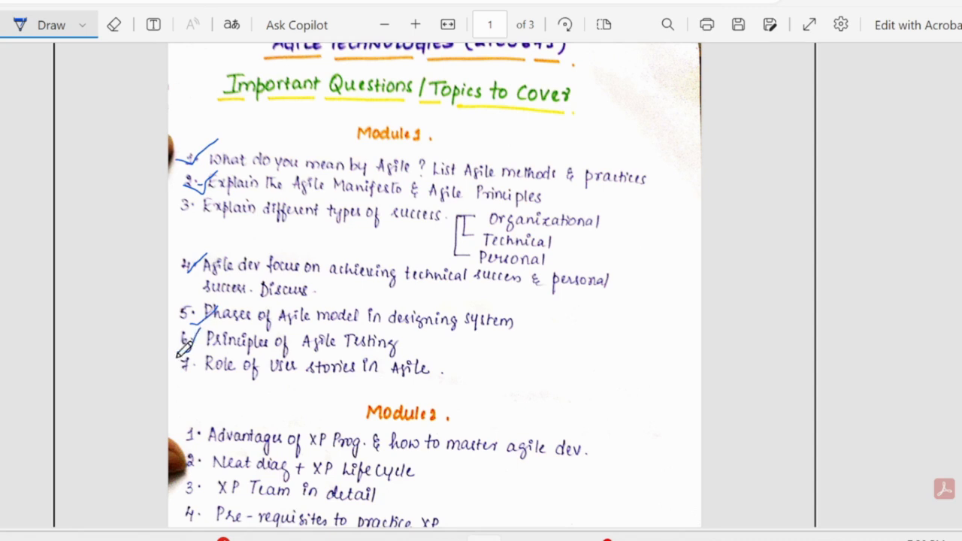
Scroll down into Module 2 and work through its questions adding blue ticks
scroll(down, 3)
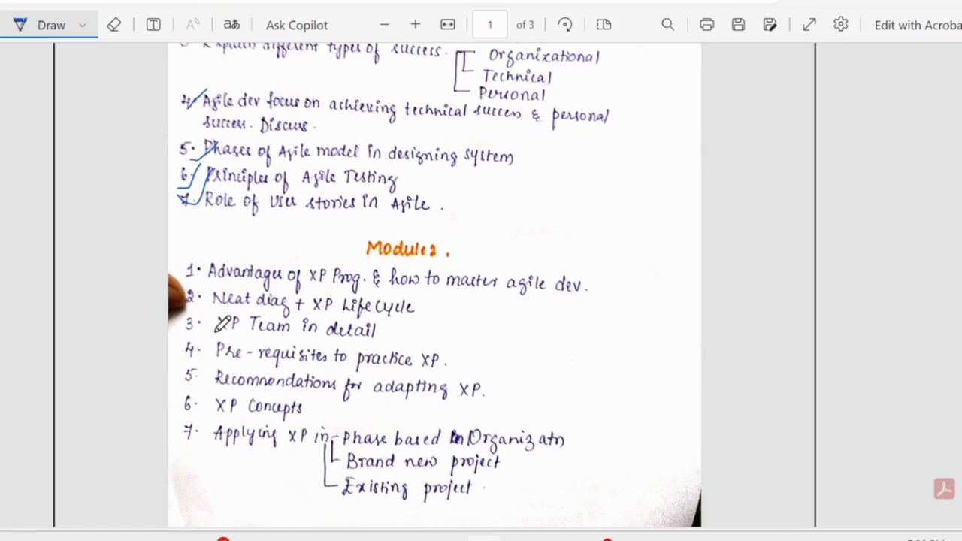
scroll(down, 3)
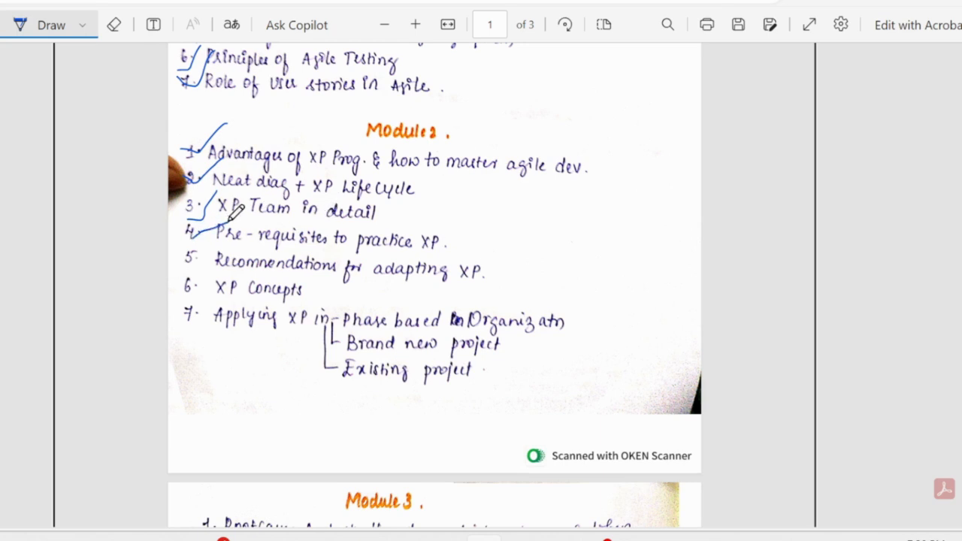
mouse_move(218, 252)
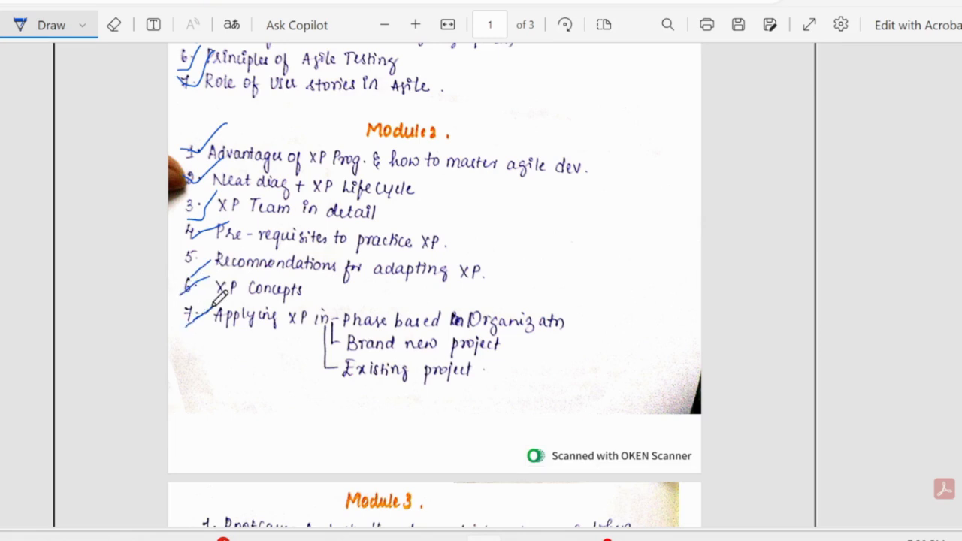
mouse_move(413, 315)
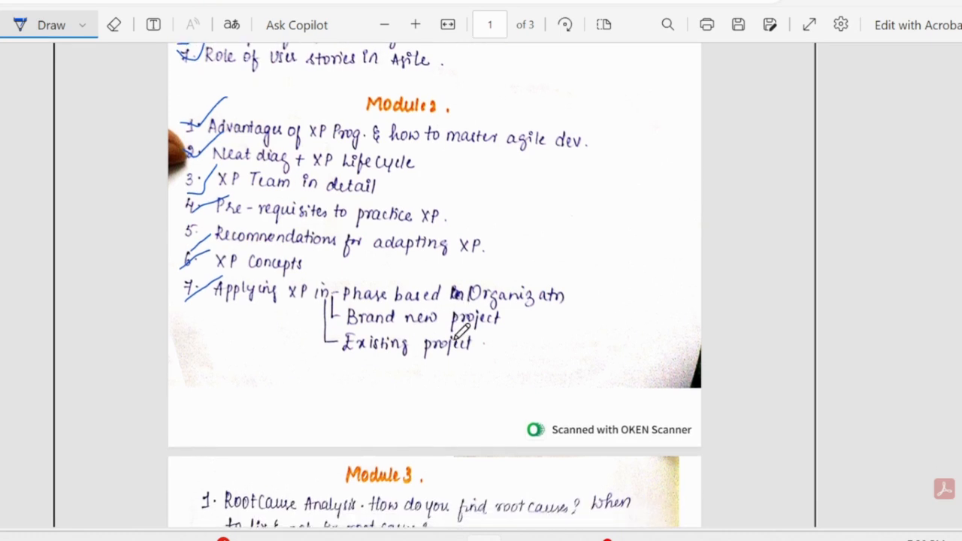
scroll(down, 3)
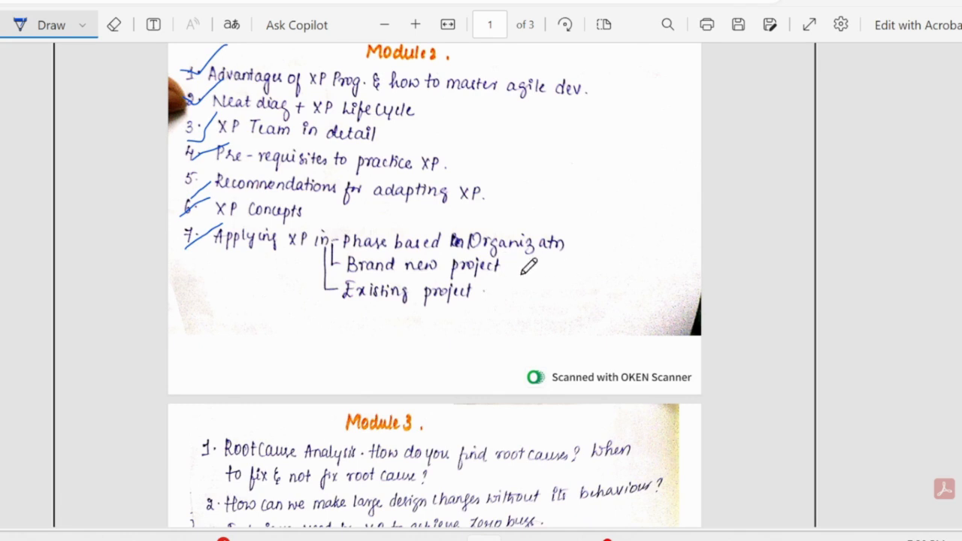
mouse_move(505, 291)
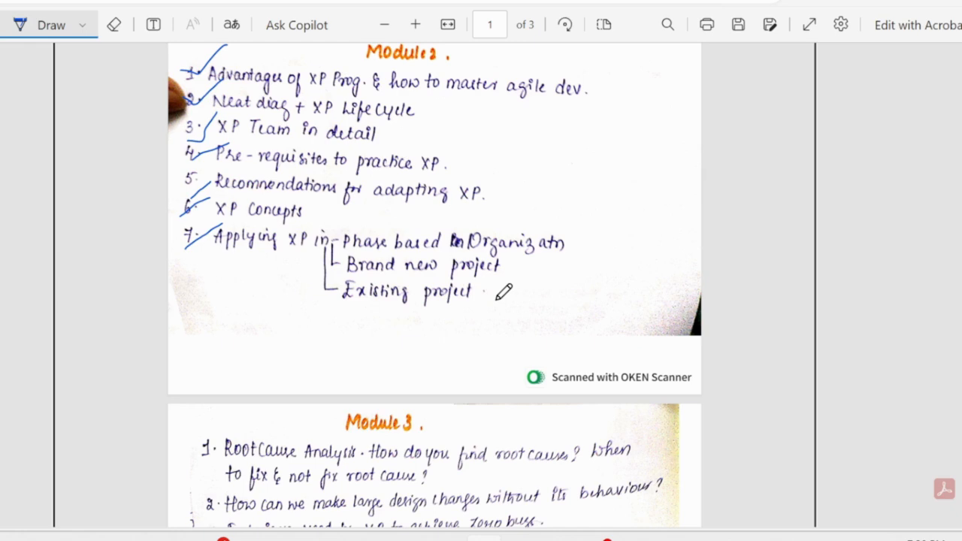
Scroll up to review the ticked Modules 1 and 2, then down to the Module 3 section
scroll(up, 3)
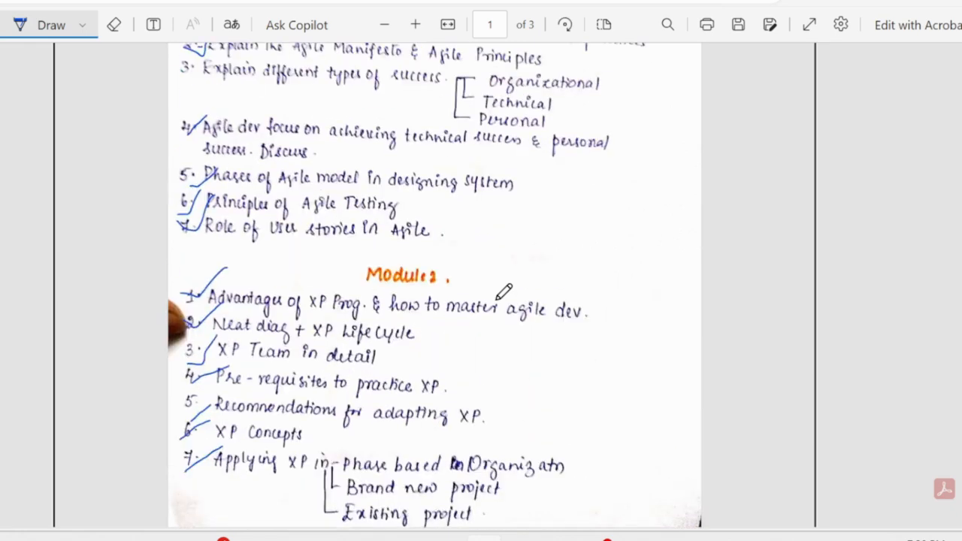
scroll(up, 3)
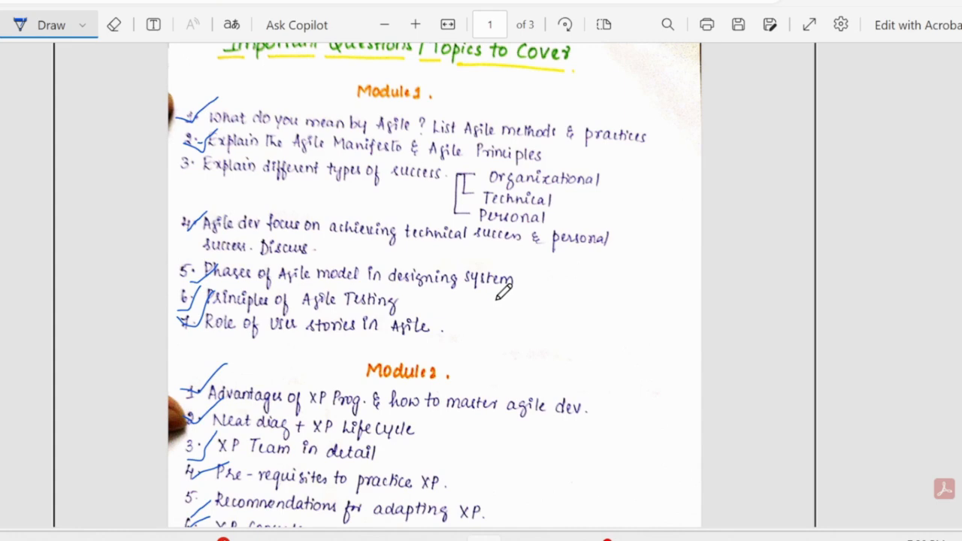
scroll(down, 3)
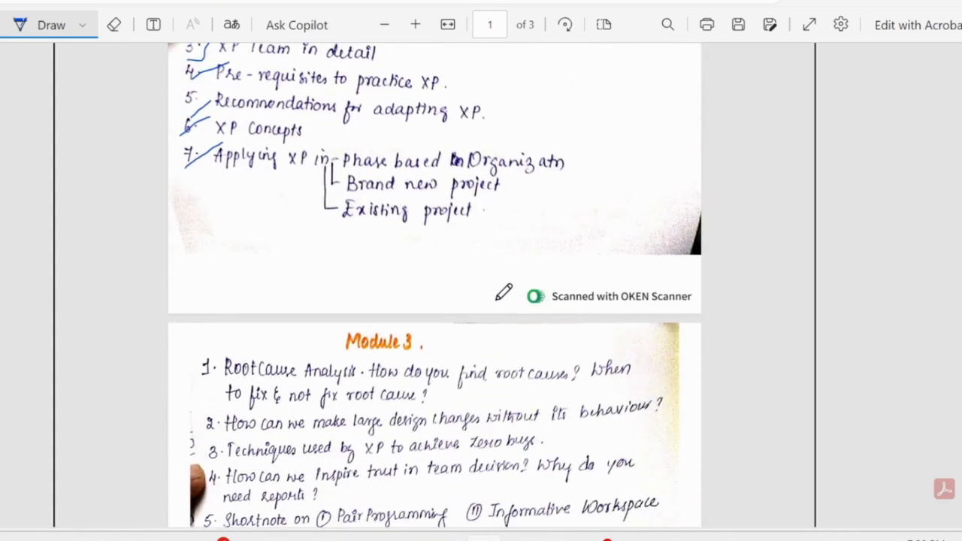
scroll(down, 3)
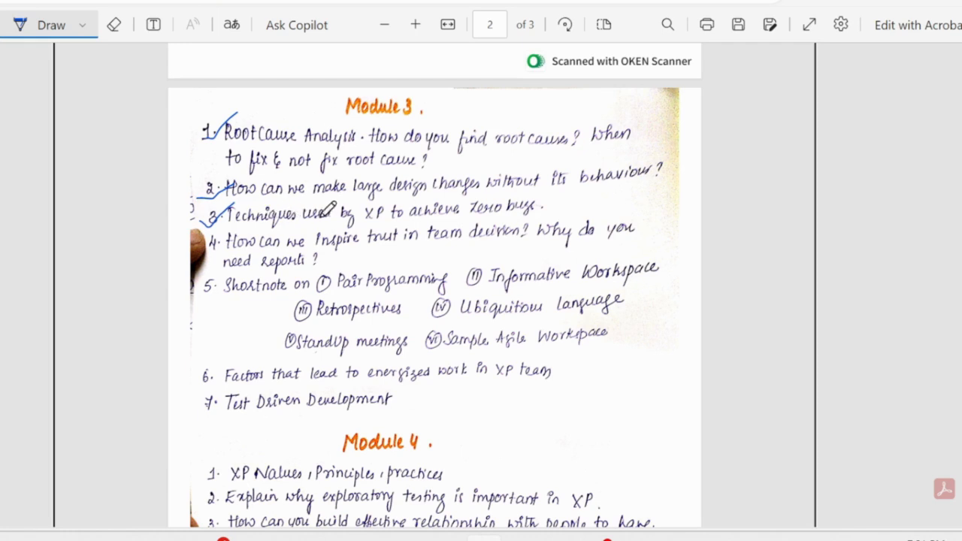
mouse_move(243, 235)
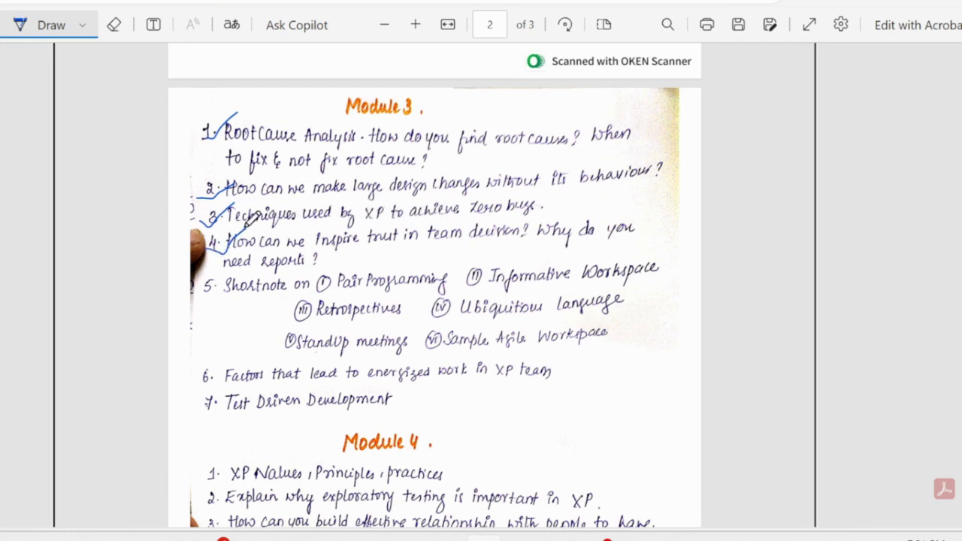
mouse_move(448, 252)
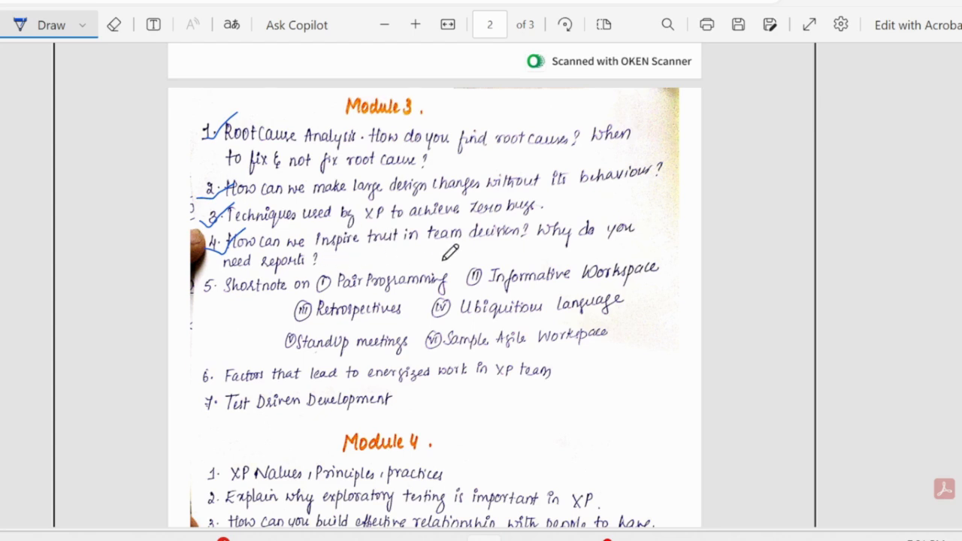
mouse_move(242, 325)
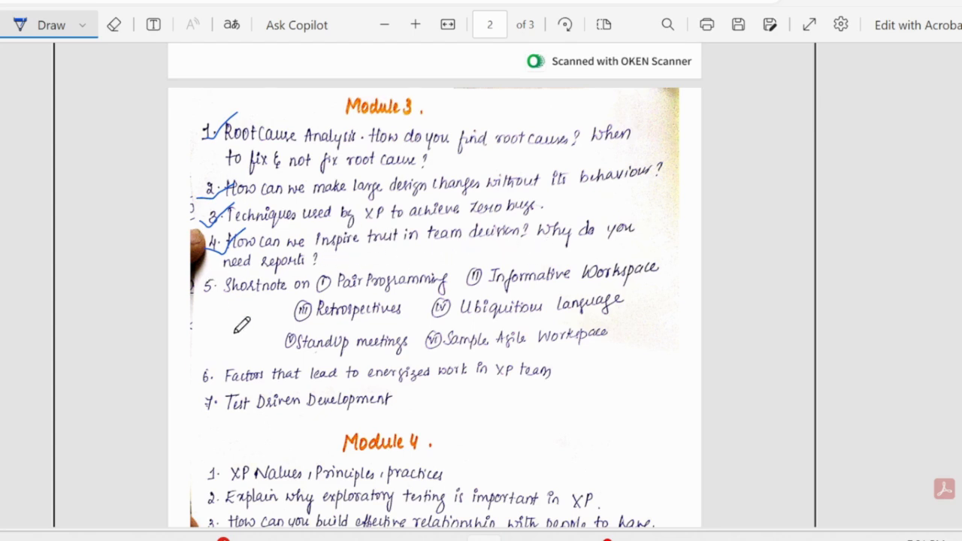
Scroll to Module 3 items 3–5 and ink a blue check mark beside question 5
scroll(down, 3)
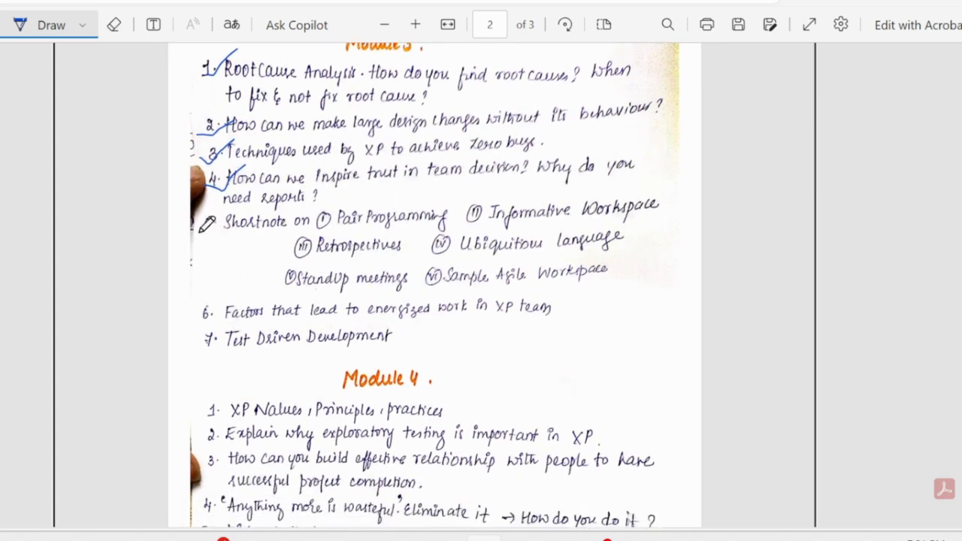
drag(203, 223, 226, 233)
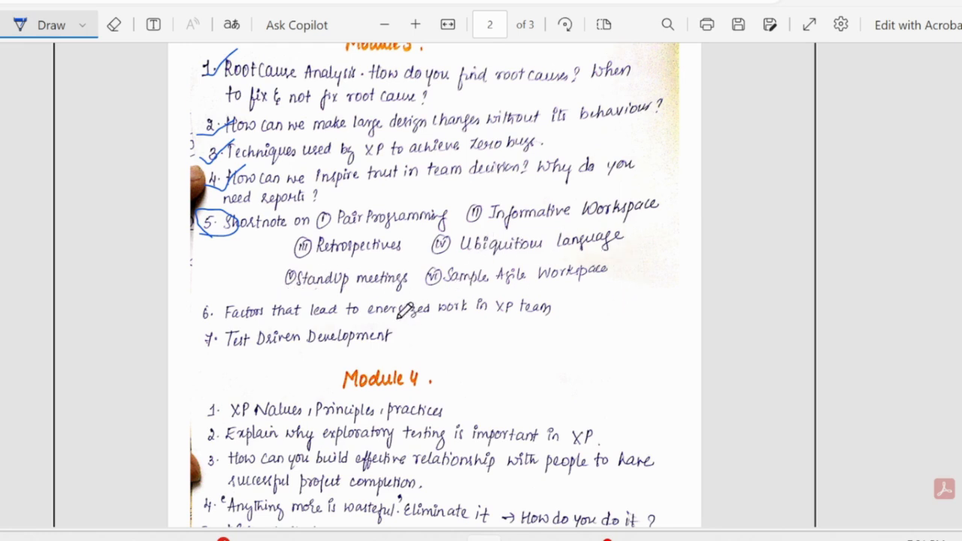
Scroll through Module 3 questions 6–7 and all eight Module 4 questions while ticking each
scroll(down, 3)
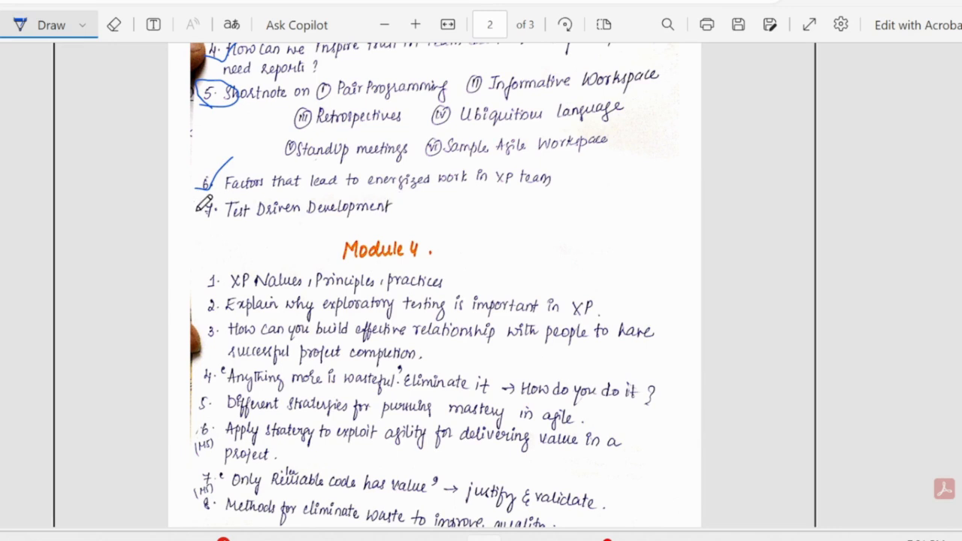
scroll(up, 3)
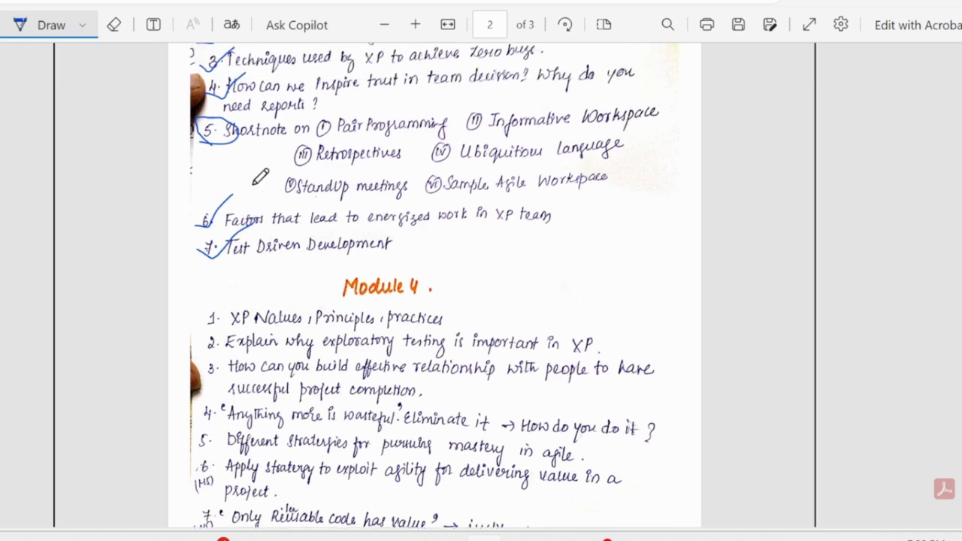
scroll(down, 3)
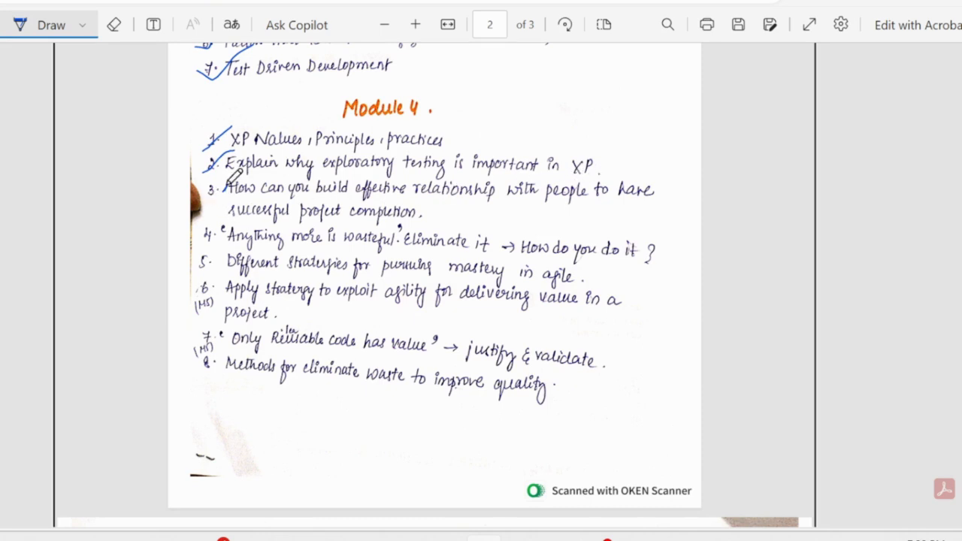
scroll(down, 3)
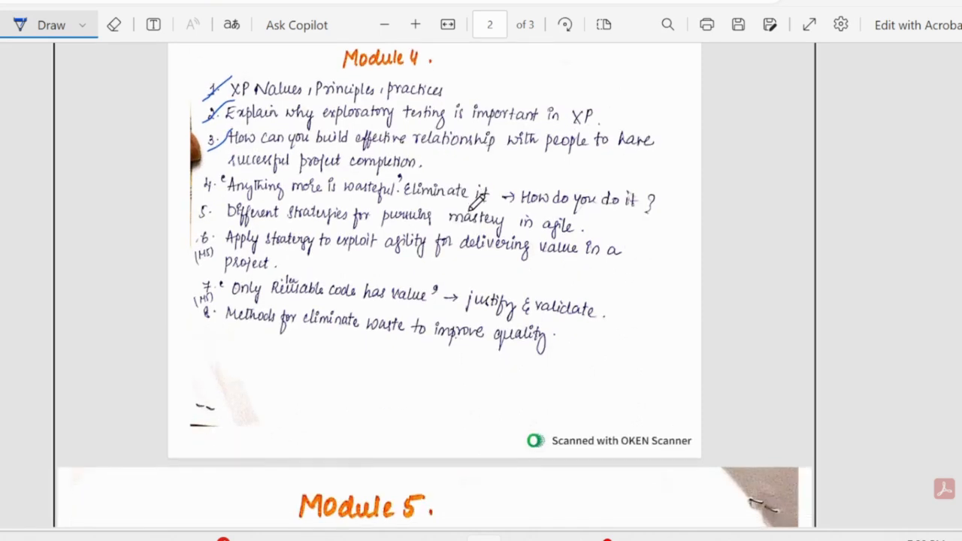
scroll(down, 3)
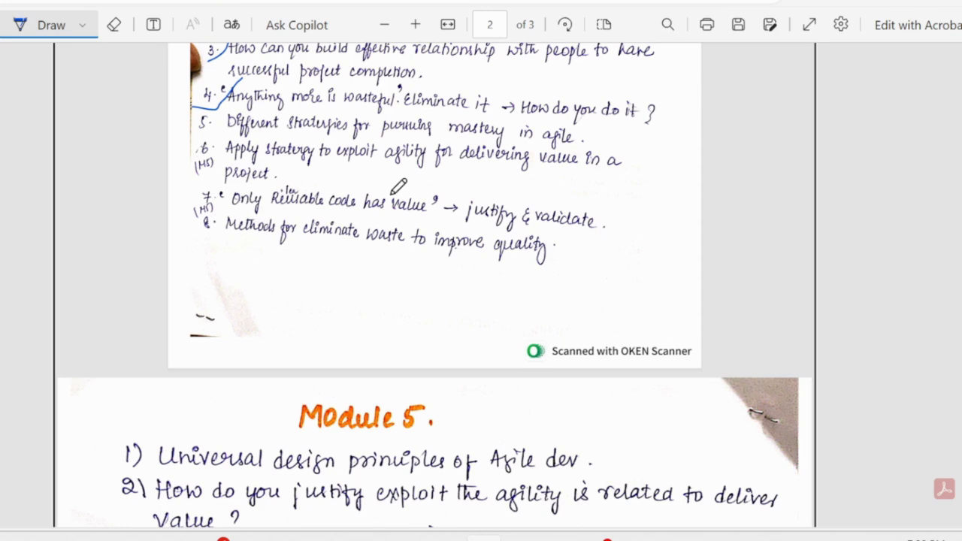
scroll(up, 3)
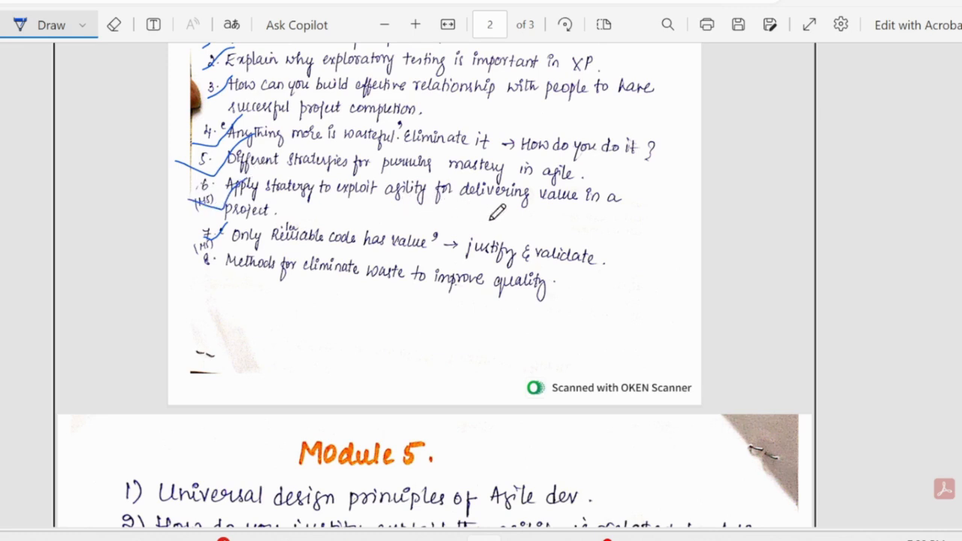
scroll(down, 3)
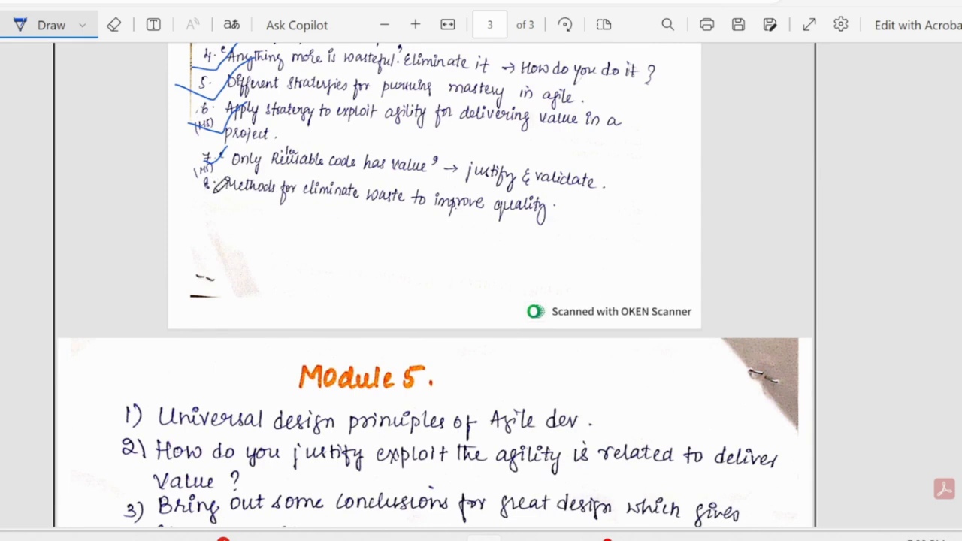
Scroll down to the opening Module 5 questions to tick items 1–3
scroll(down, 3)
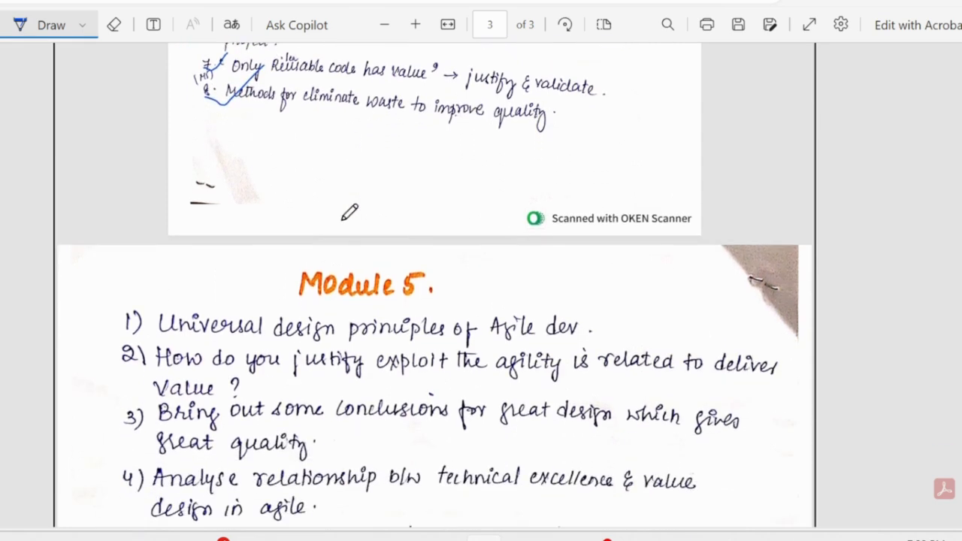
scroll(down, 3)
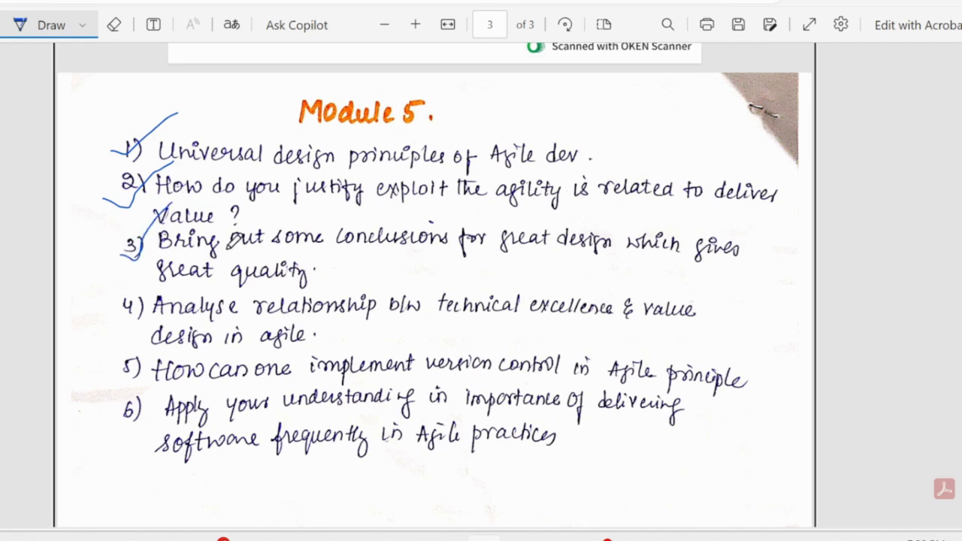
scroll(down, 3)
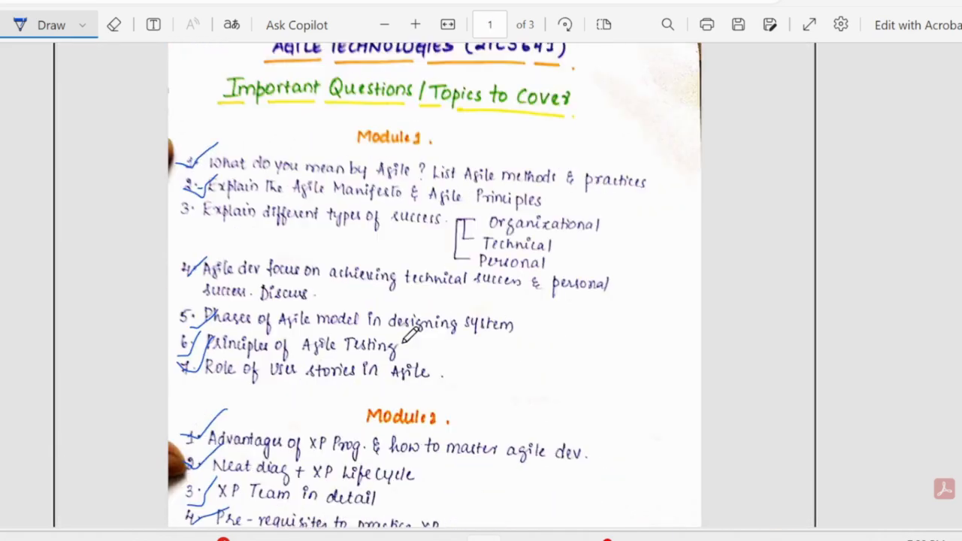
scroll(up, 3)
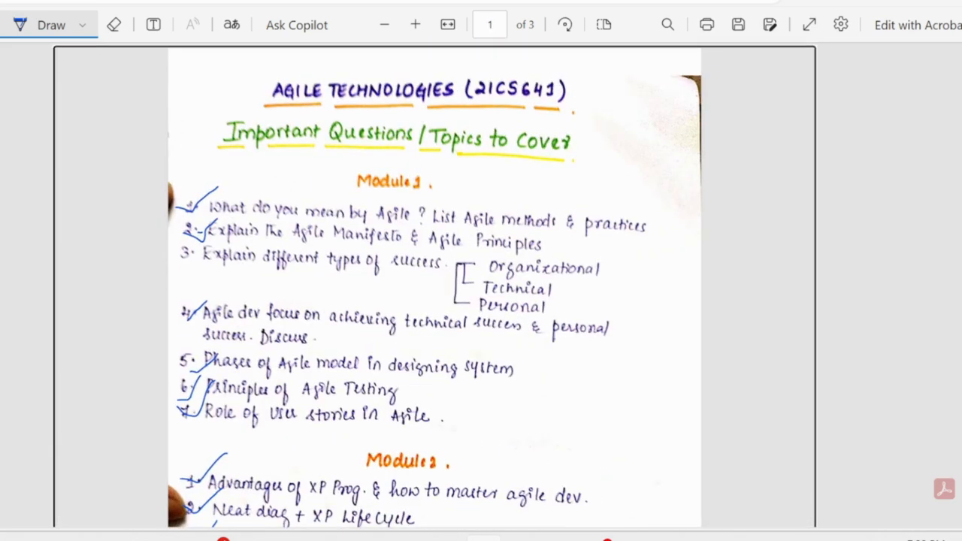
scroll(down, 3)
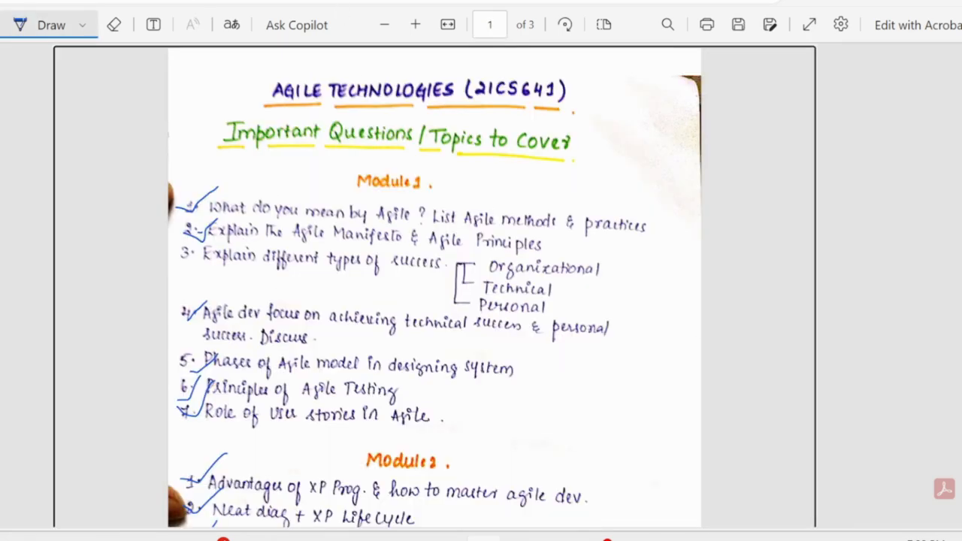
scroll(up, 3)
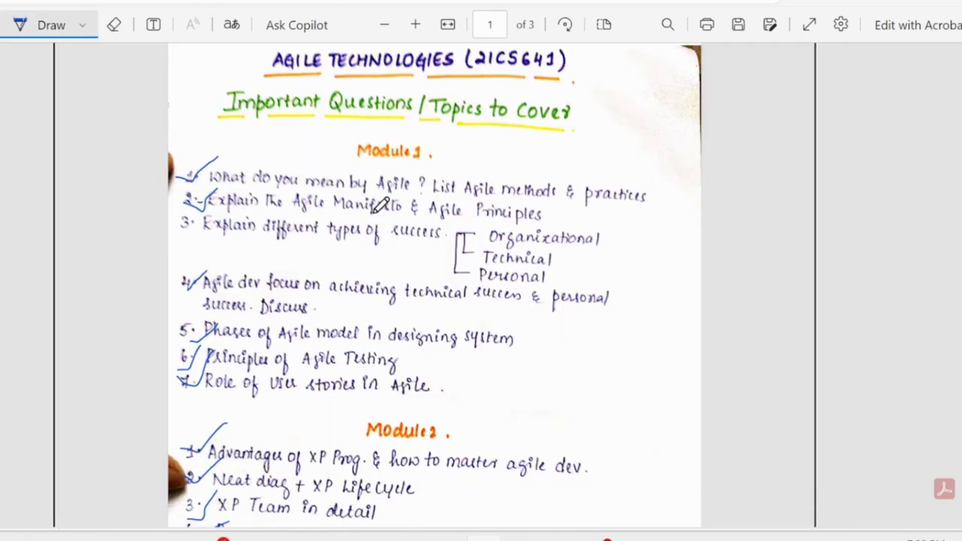
scroll(down, 3)
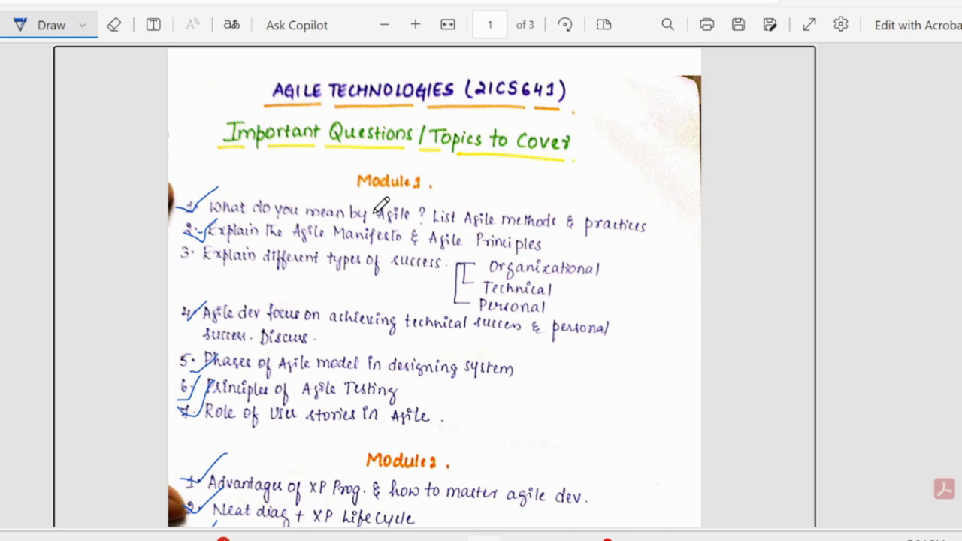
scroll(down, 3)
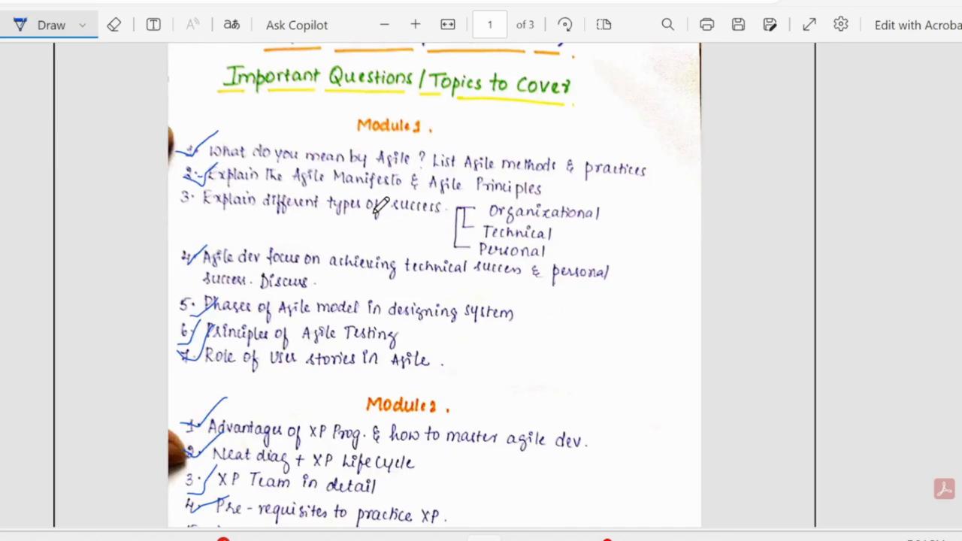
scroll(down, 3)
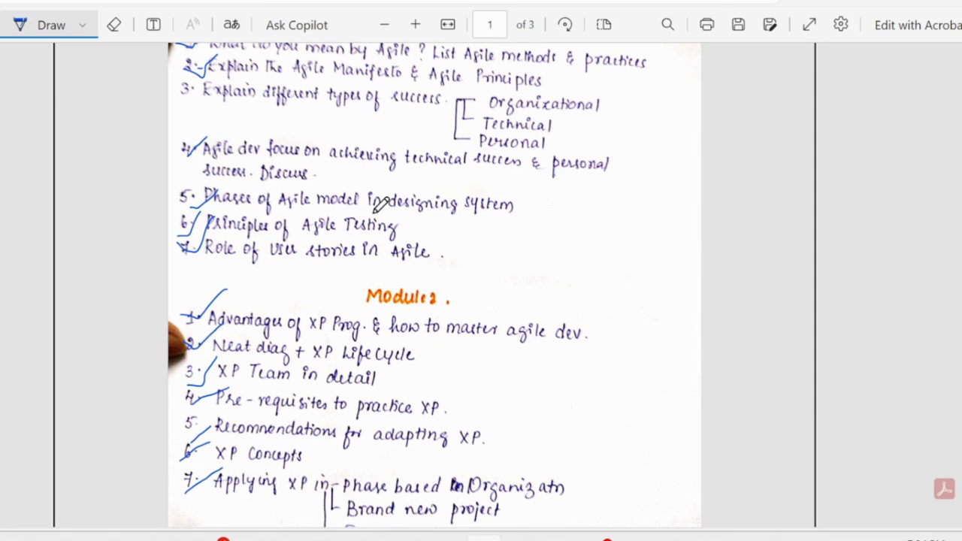
scroll(up, 3)
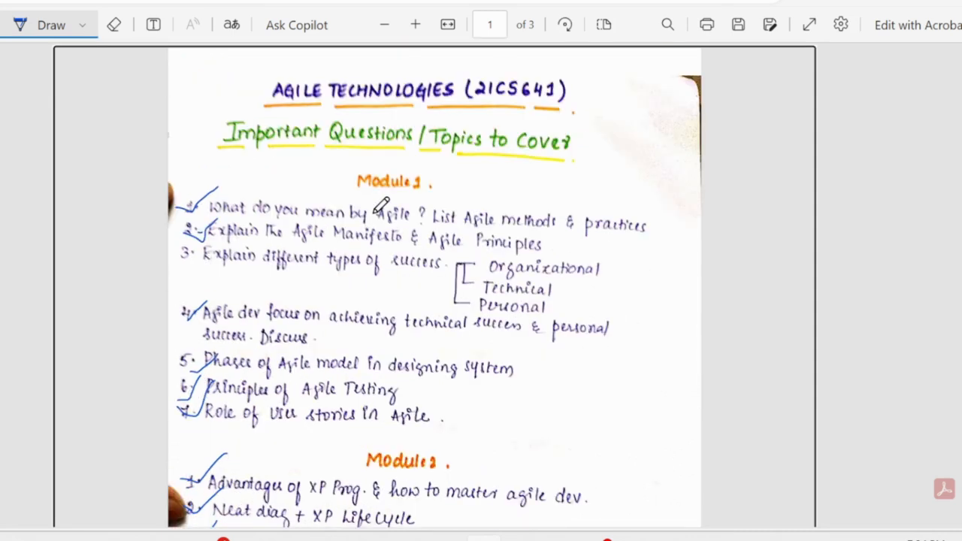